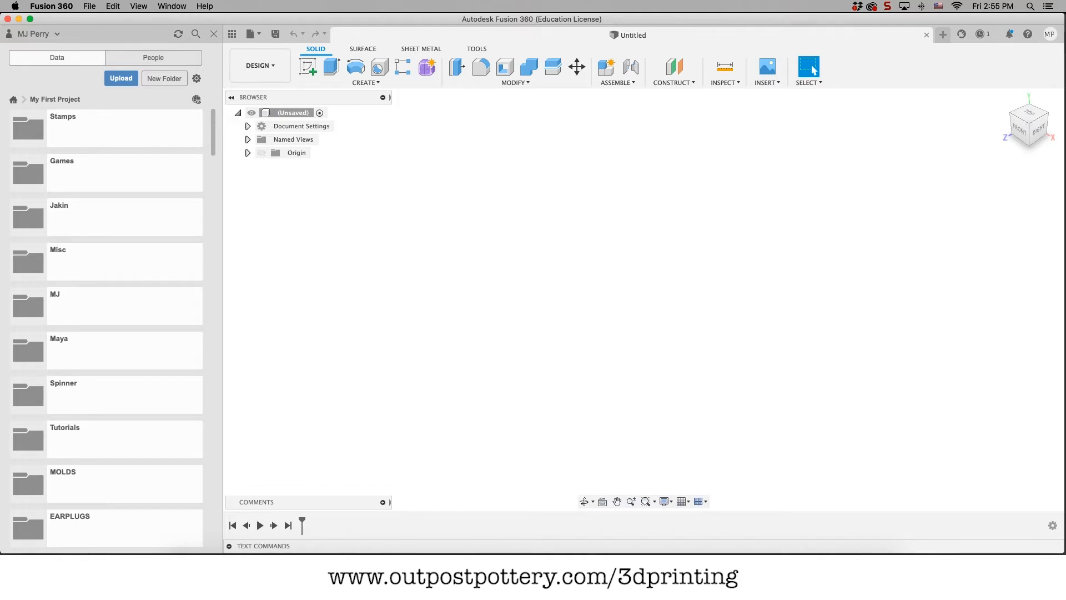
- Show the origin planes and start a new sketch awaiting a plane choice
left_click(262, 152)
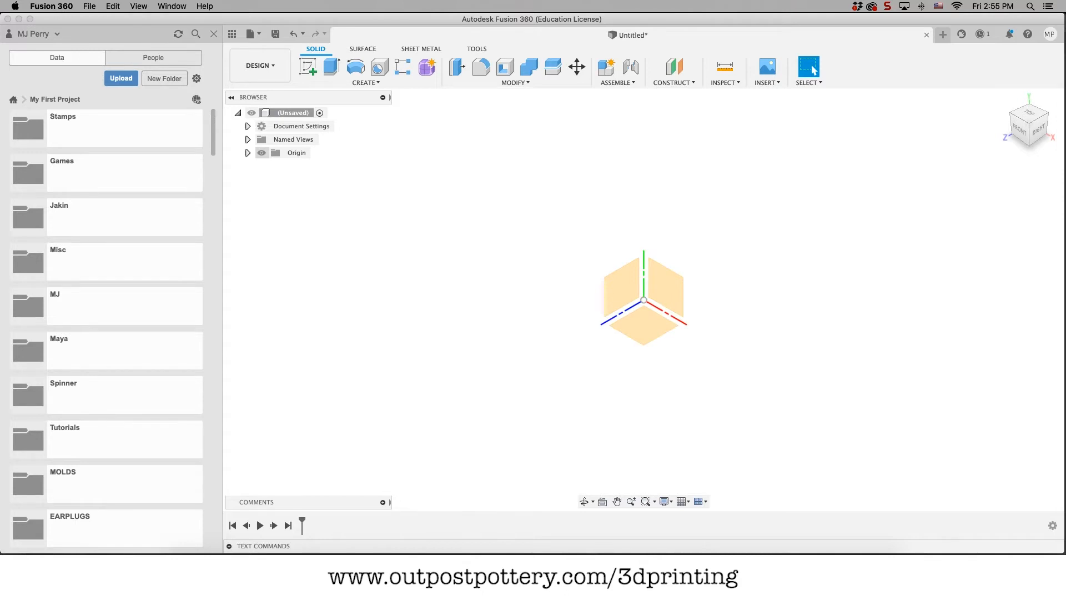
left_click(307, 66)
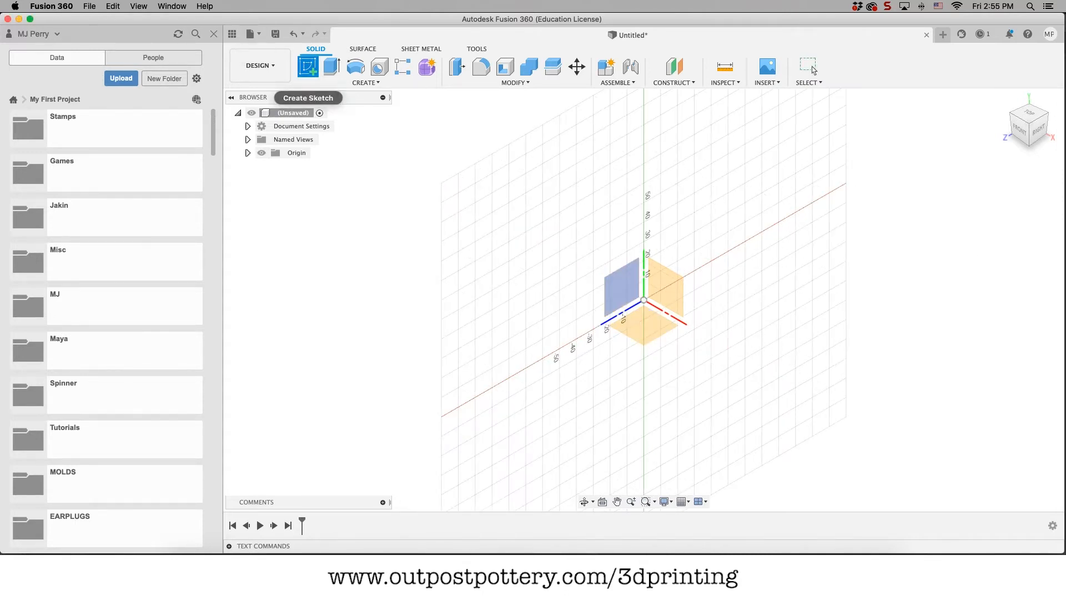
left_click(308, 97)
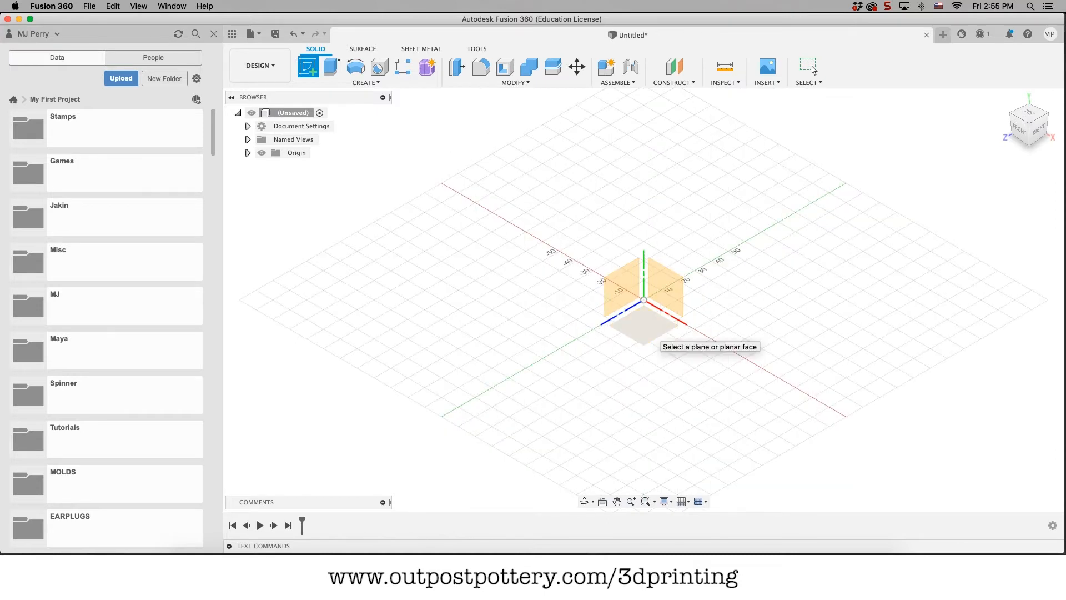
- Place the sketch on the ground plane and begin a 2-point rectangle from the origin
left_click(642, 279)
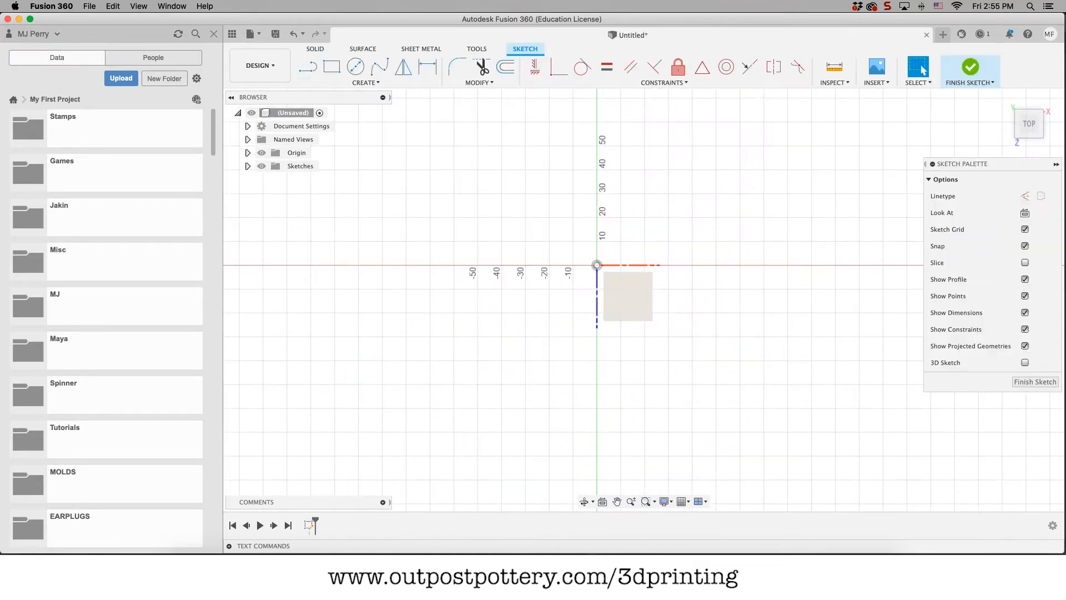
left_click(331, 67)
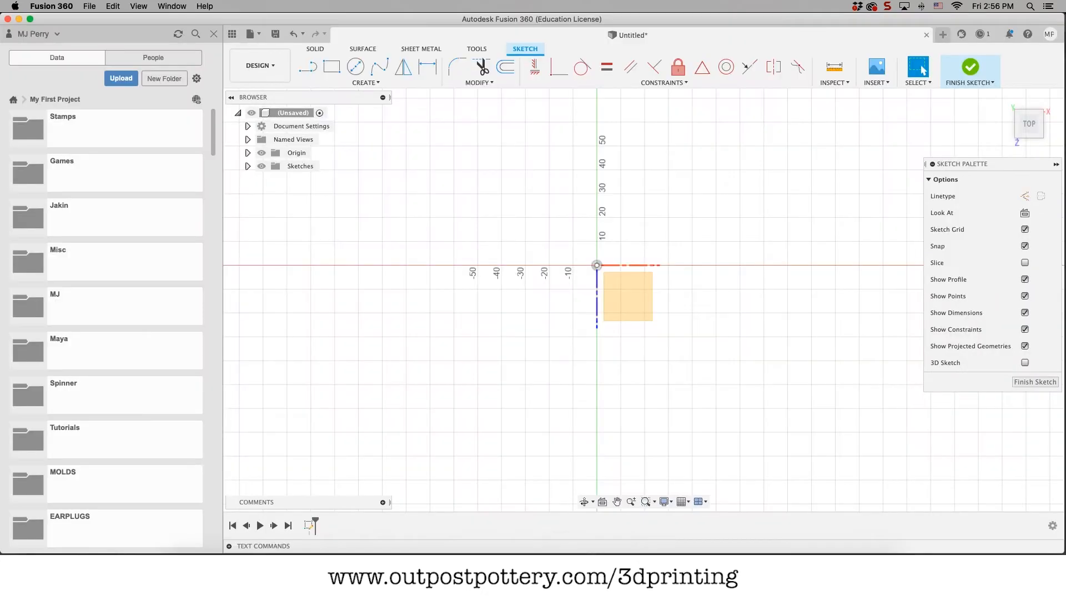
left_click(330, 66)
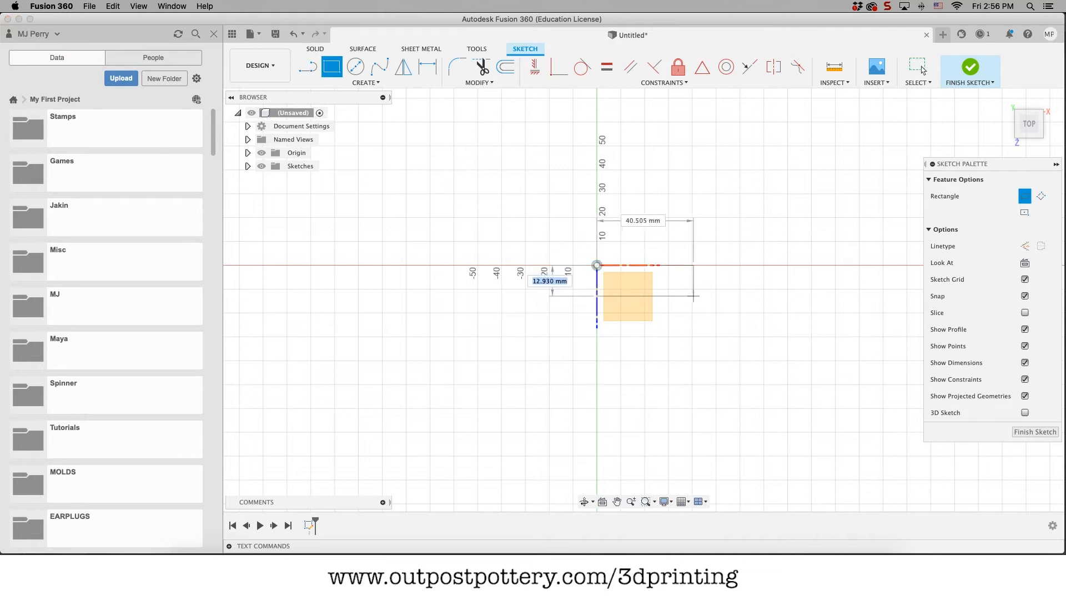
mouse_move(734, 307)
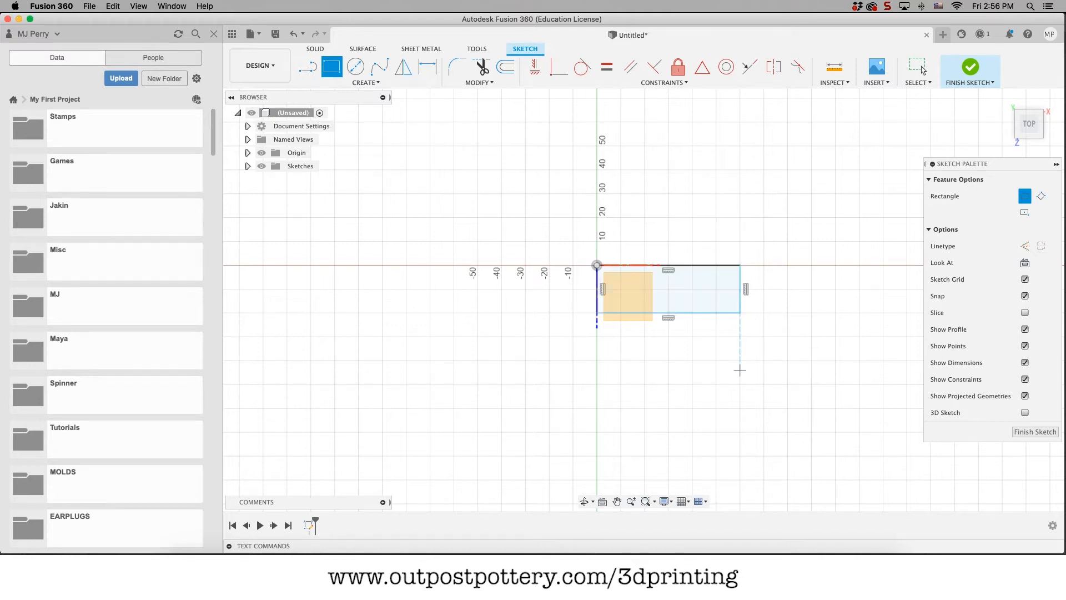
mouse_move(608, 389)
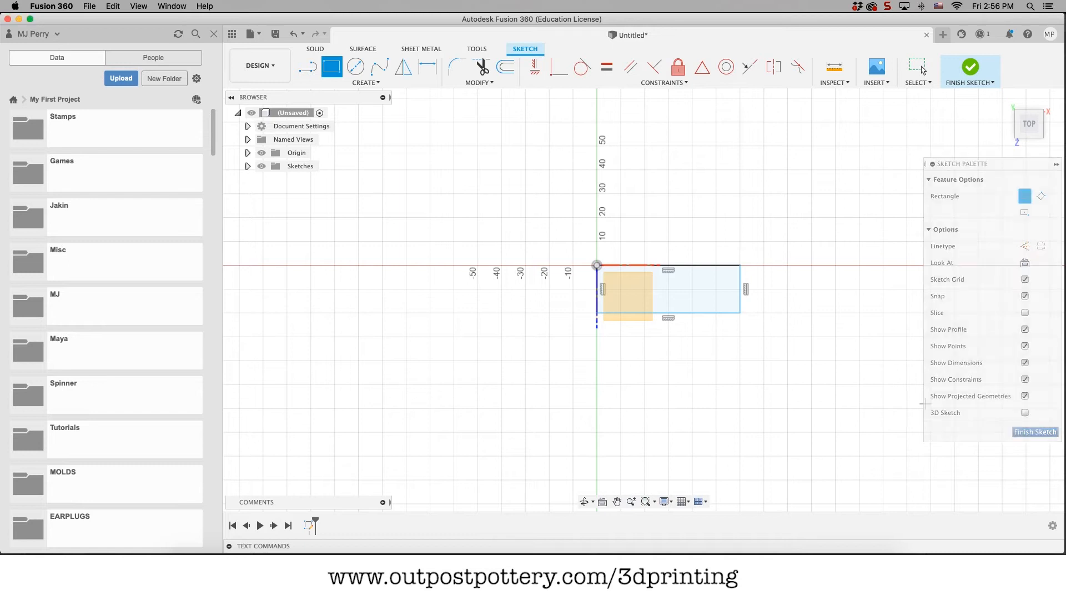
- Finish the sketch and extrude the rectangle profile 8 mm into a solid block
left_click(970, 71)
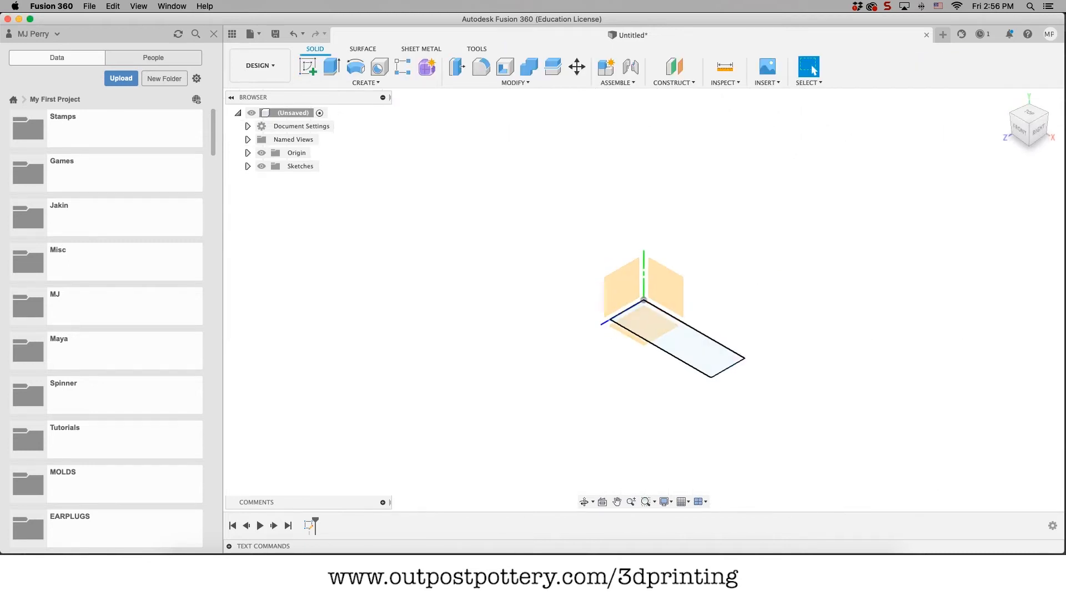
left_click(673, 340)
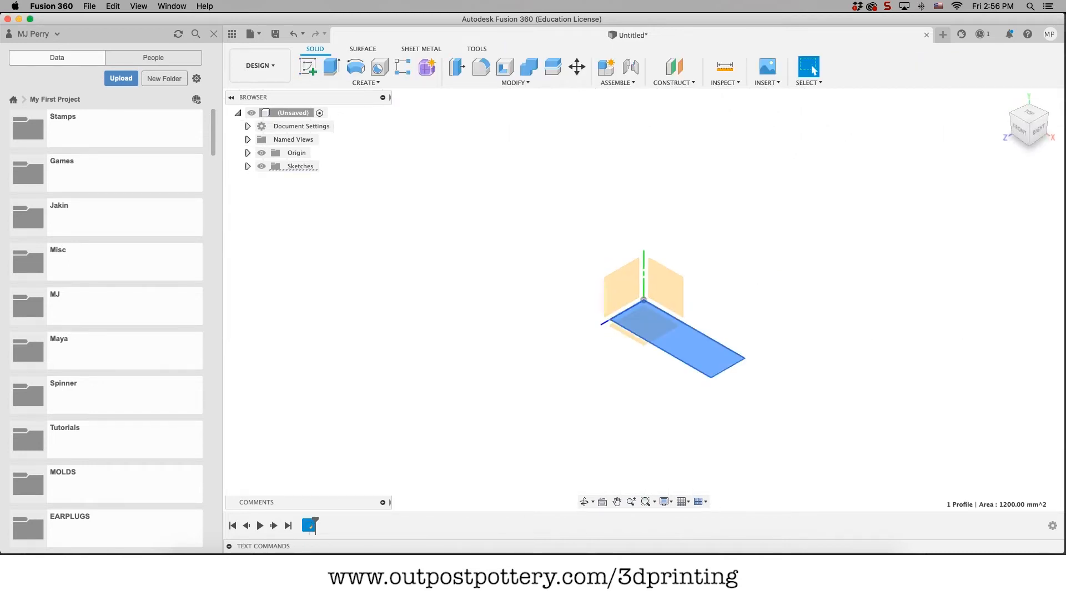
right_click(673, 313)
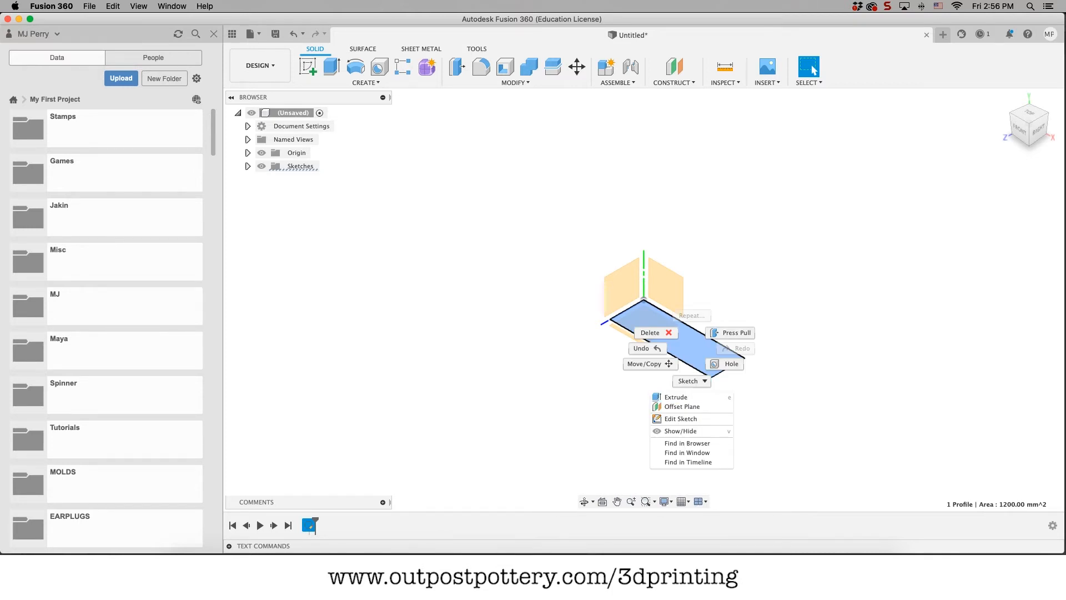
left_click(676, 397)
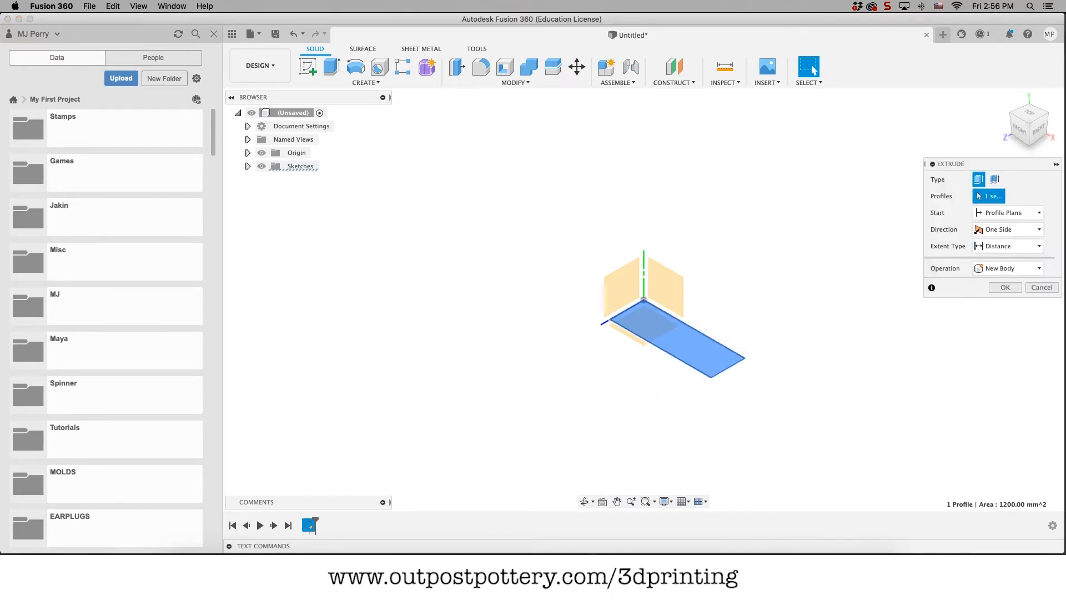
left_click(672, 320)
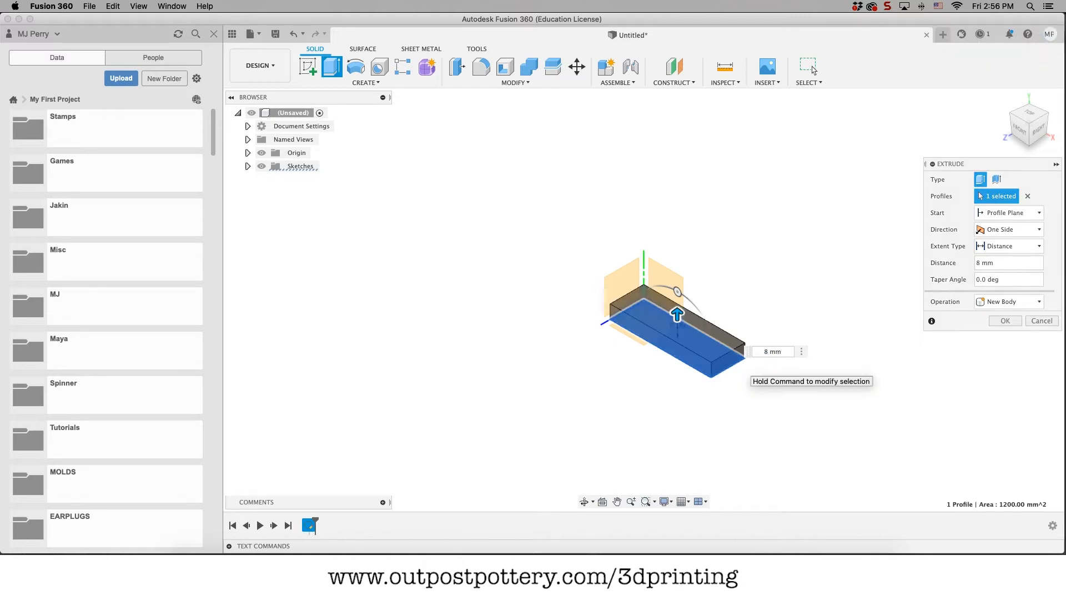
left_click(1003, 319)
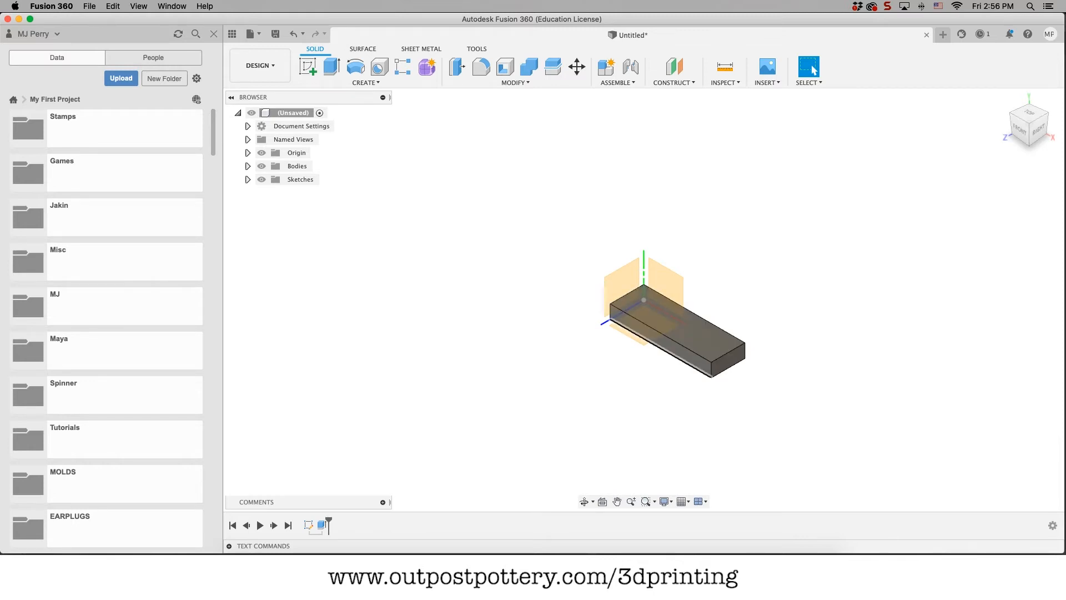
- Sketch on the block's top face and choose to insert an SVG from the computer
left_click(666, 313)
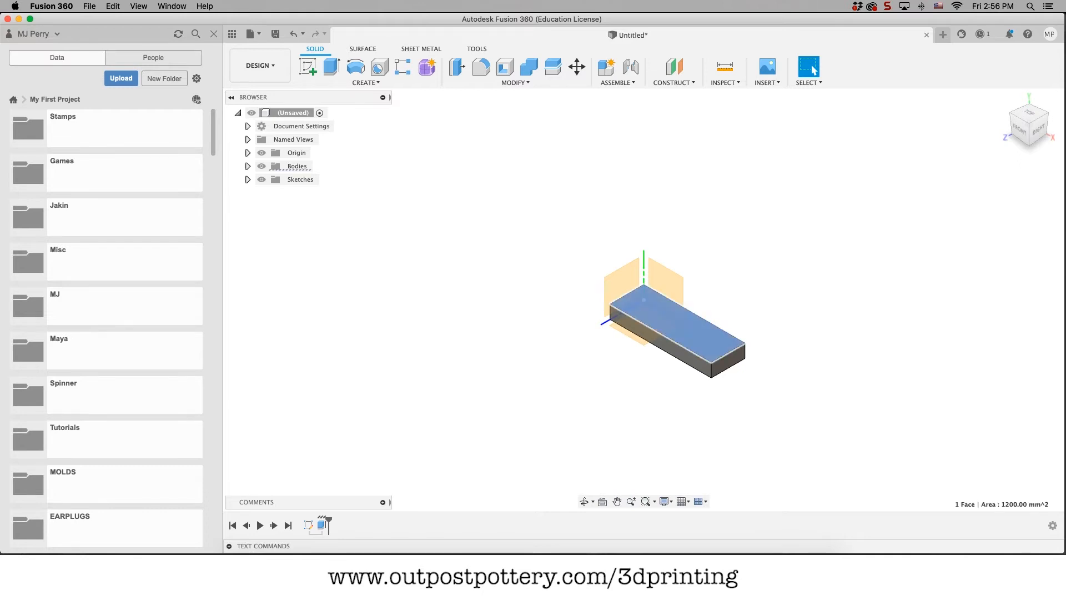
mouse_move(767, 68)
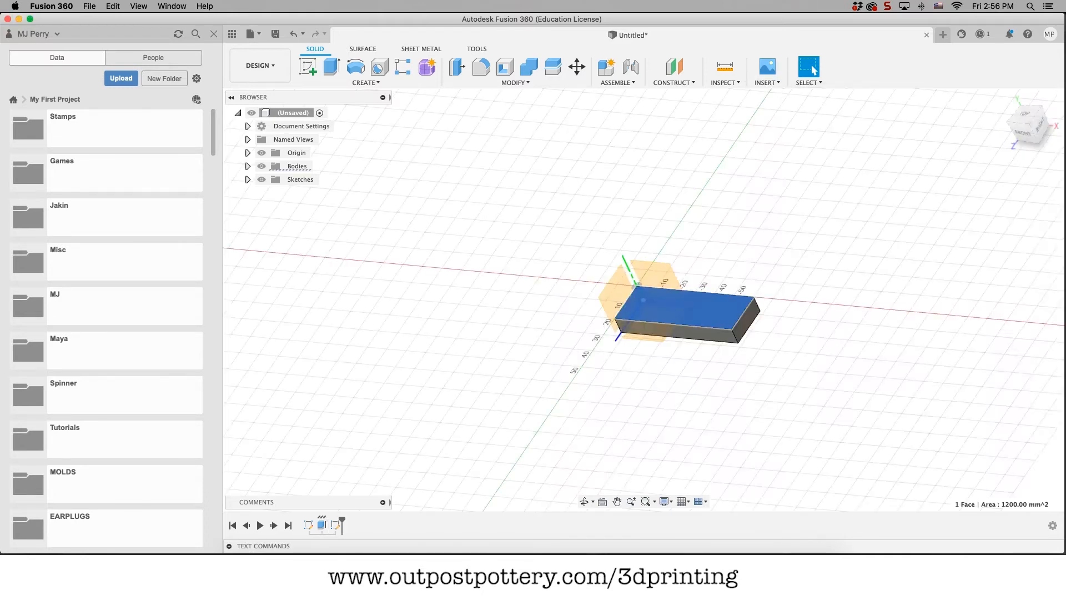
left_click(765, 71)
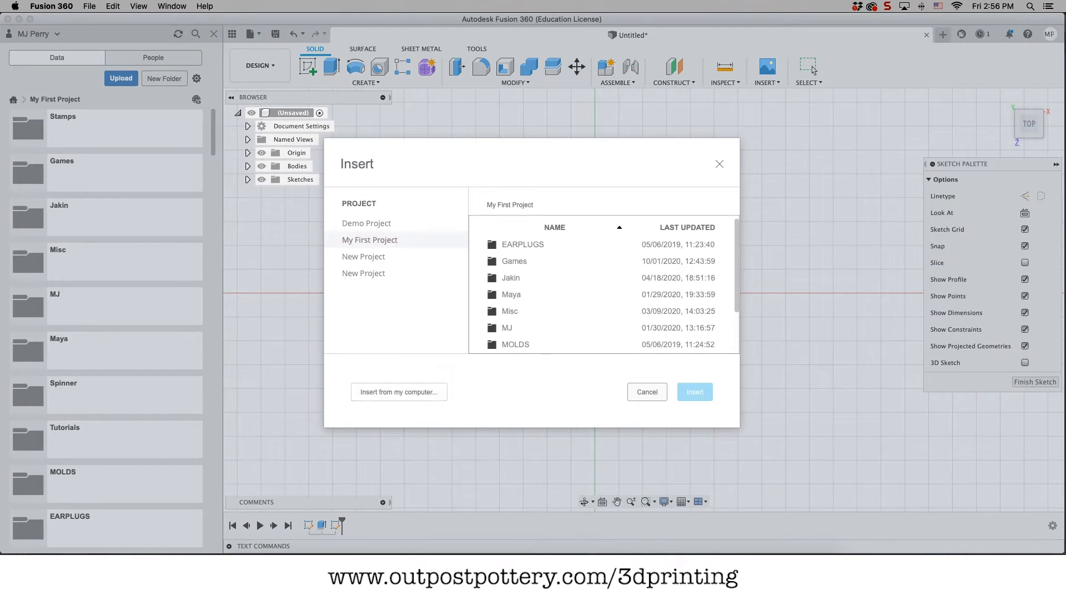
left_click(398, 391)
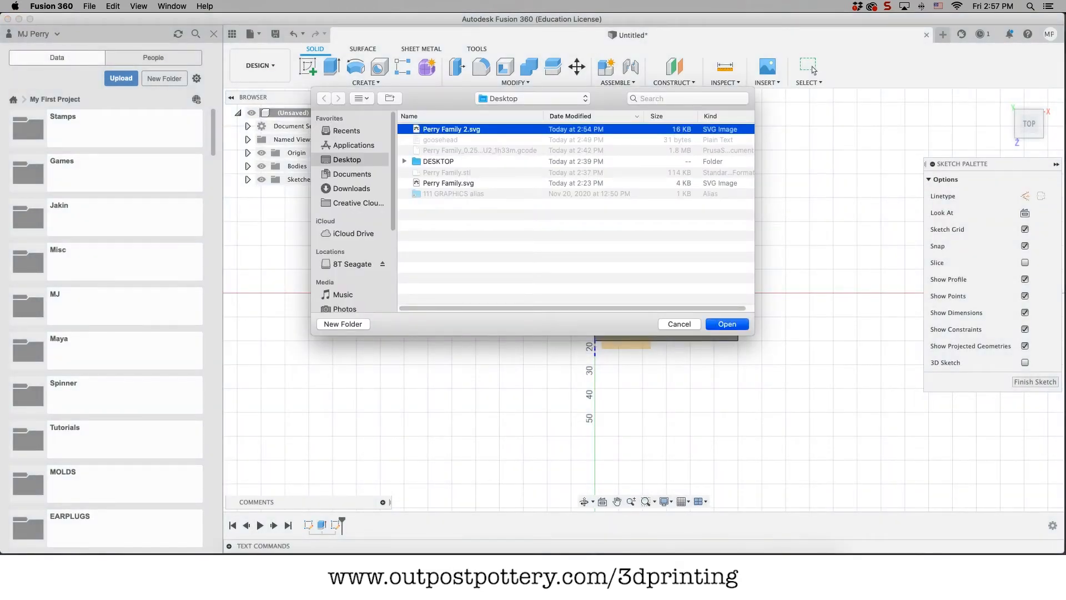
- Insert 'Perry Family 2.svg' mirrored and positioned inside the rectangle
left_click(726, 323)
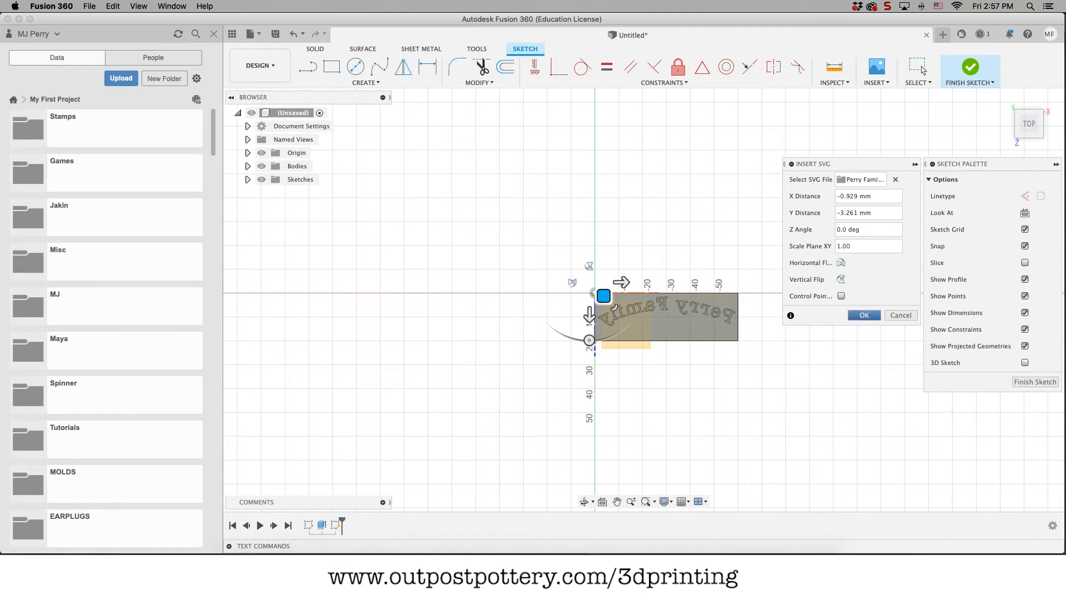
left_click(864, 315)
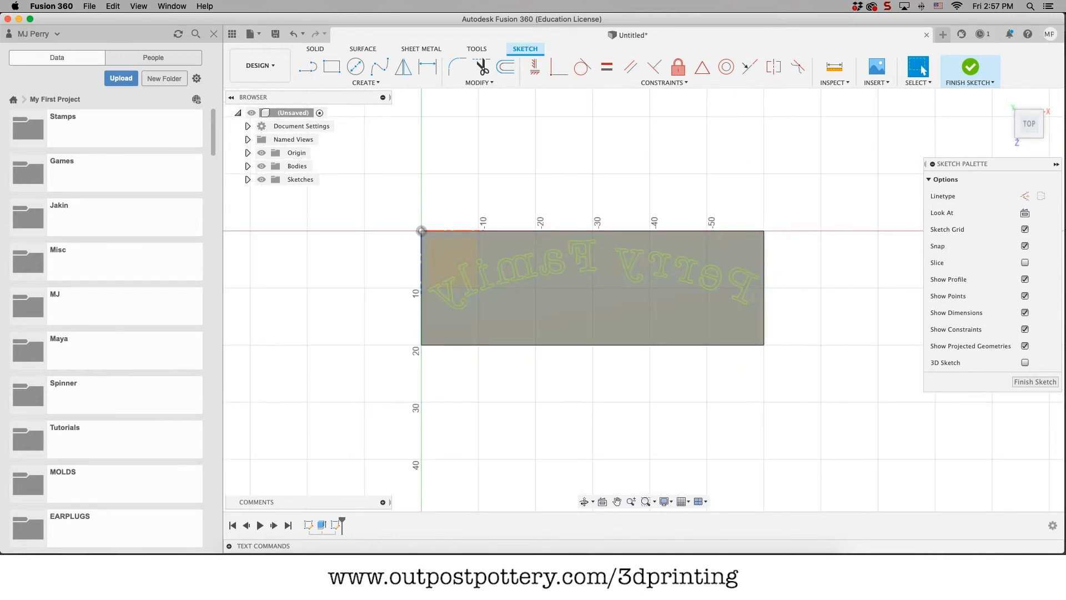
mouse_move(1035, 380)
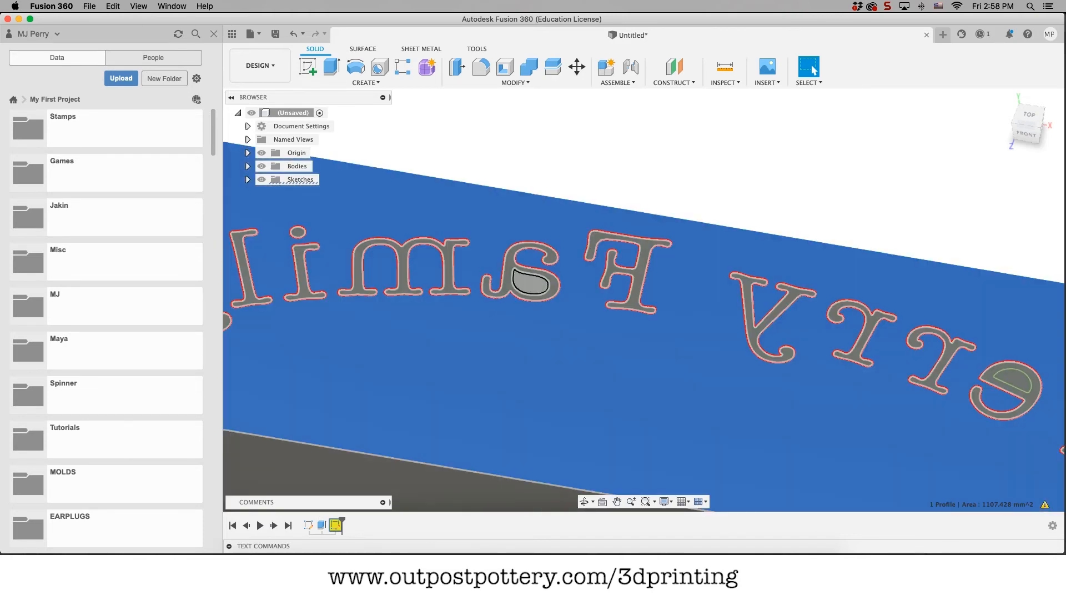
- Add the letter shapes to the profile selection for extrusion
left_click(526, 278)
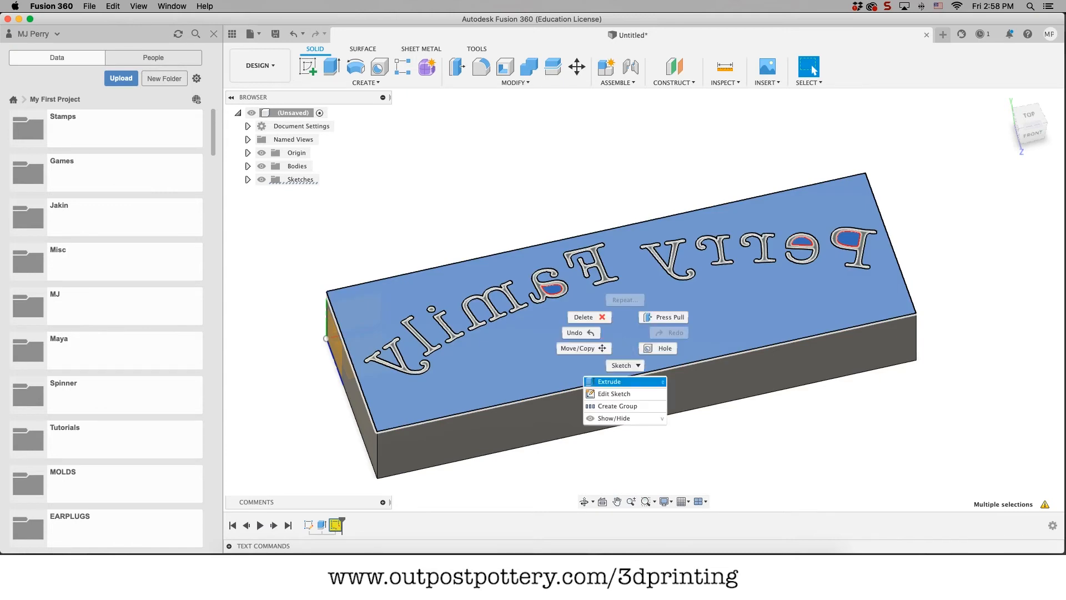
- Cut -4 mm around the lettering so the Perry Family letters stand raised
left_click(608, 381)
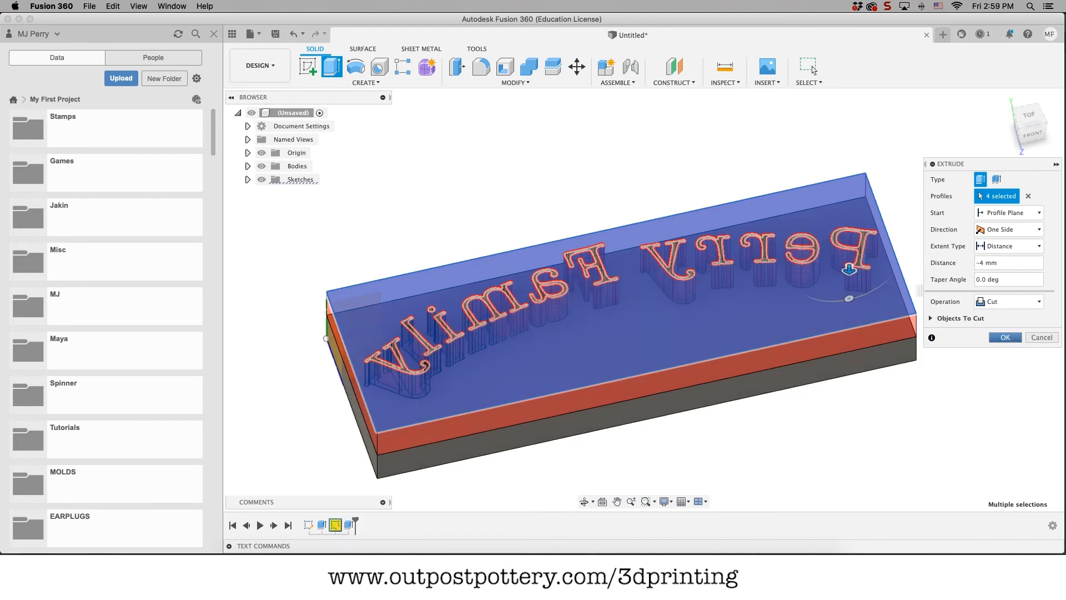
left_click(1003, 336)
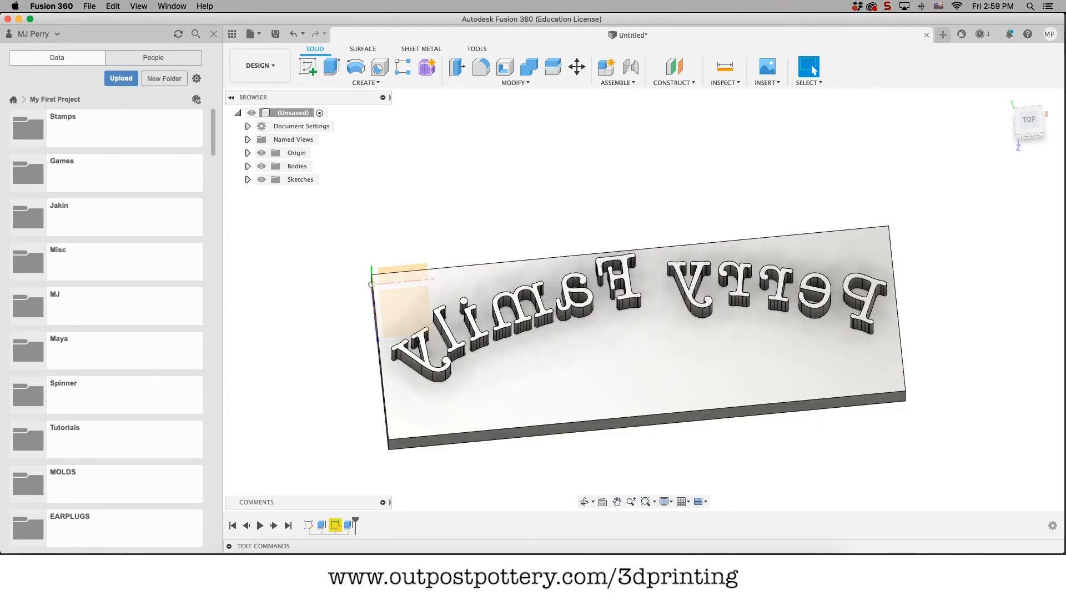
- Expand Bodies to show Body1 and orbit to the block's narrow side face
left_click(248, 165)
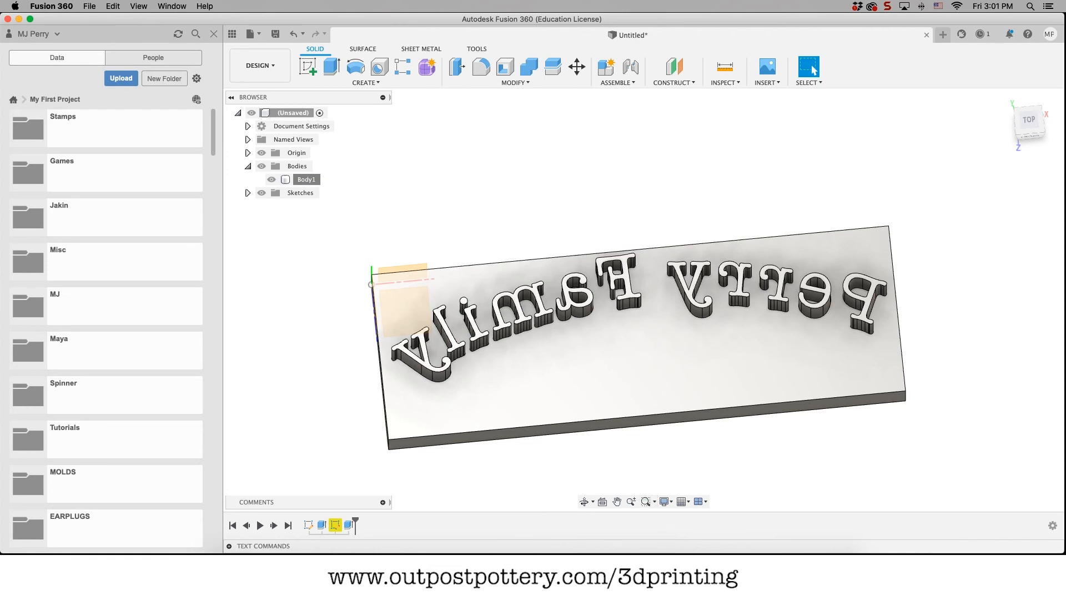
left_click(306, 178)
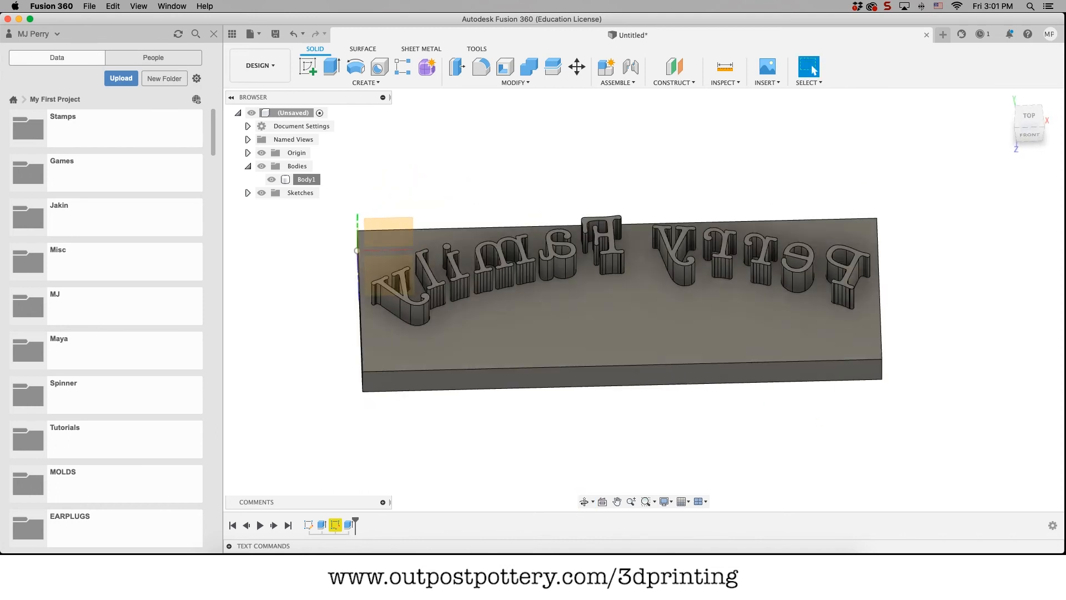
left_click_drag(577, 272, 585, 299)
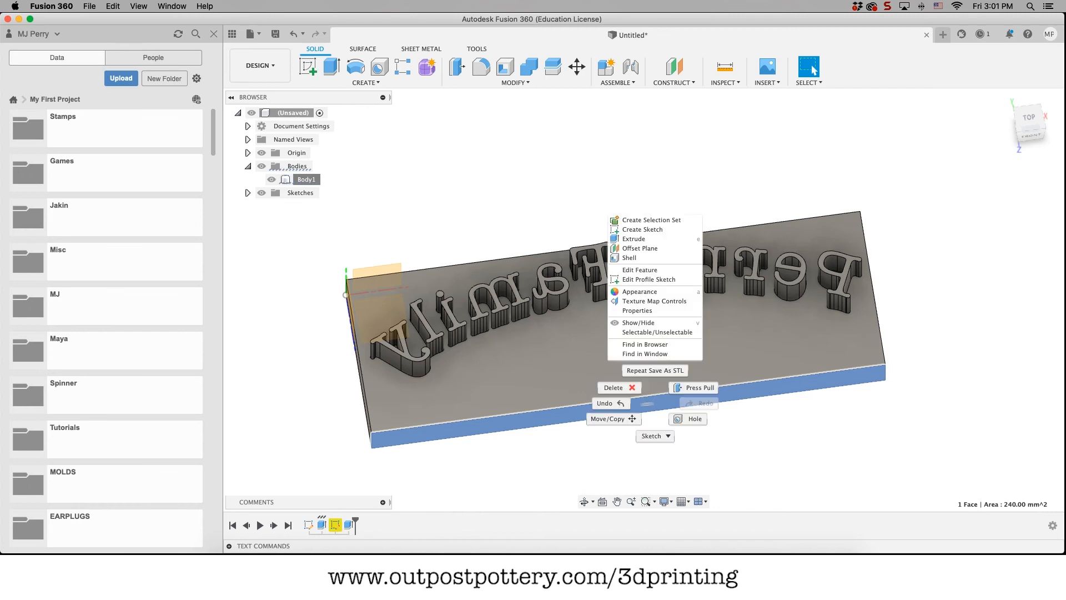
- Cut a -5.542 mm slice off the block from its narrow side face
left_click(633, 239)
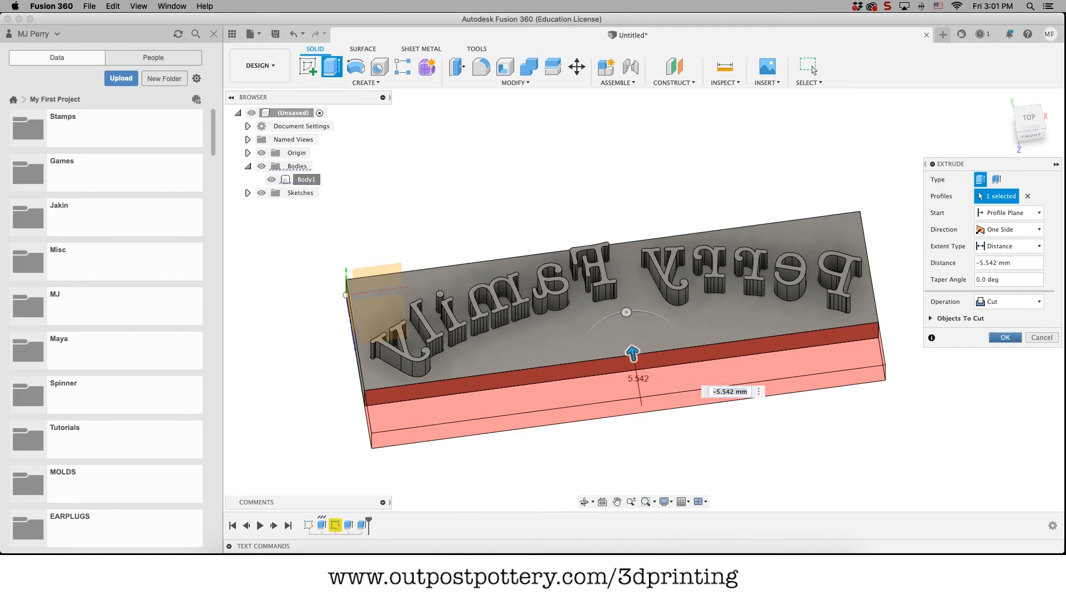
left_click(1004, 338)
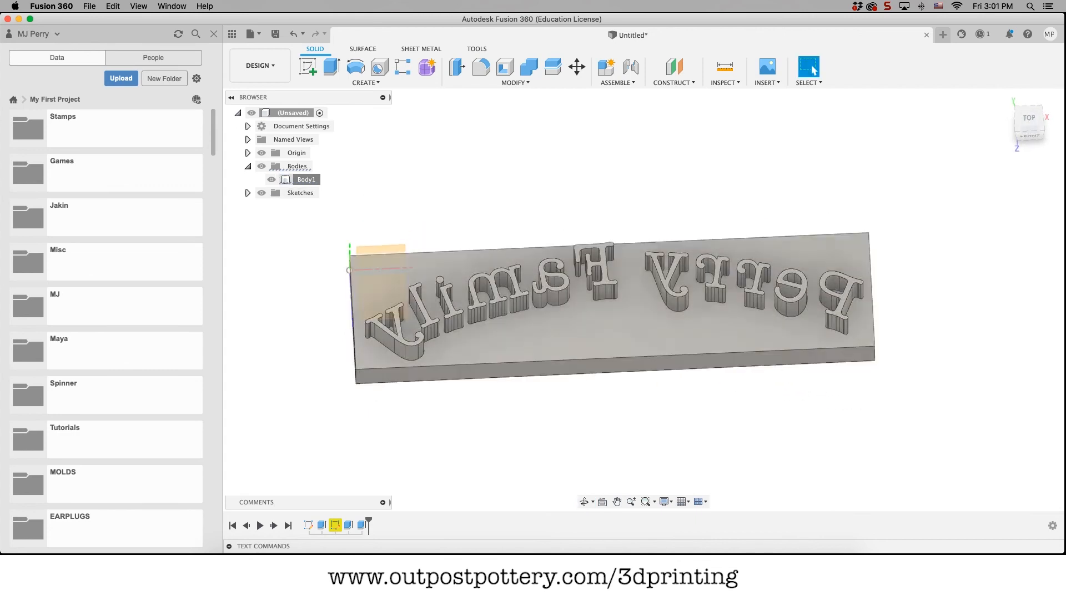
- Export Body1 as an STL named 'Perry Famiy' saved to the Desktop
right_click(307, 179)
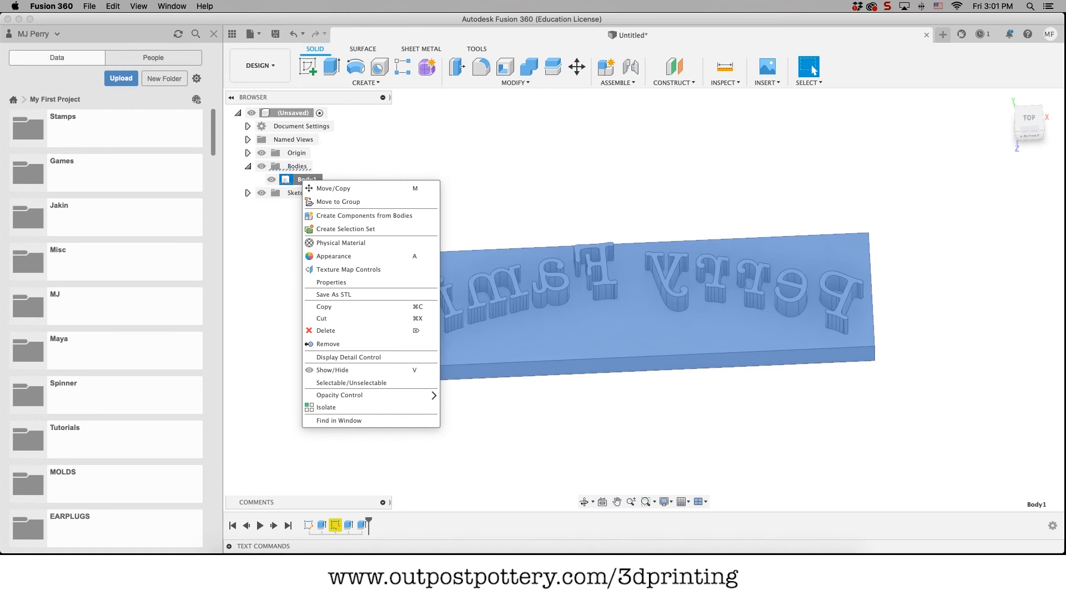
mouse_move(333, 293)
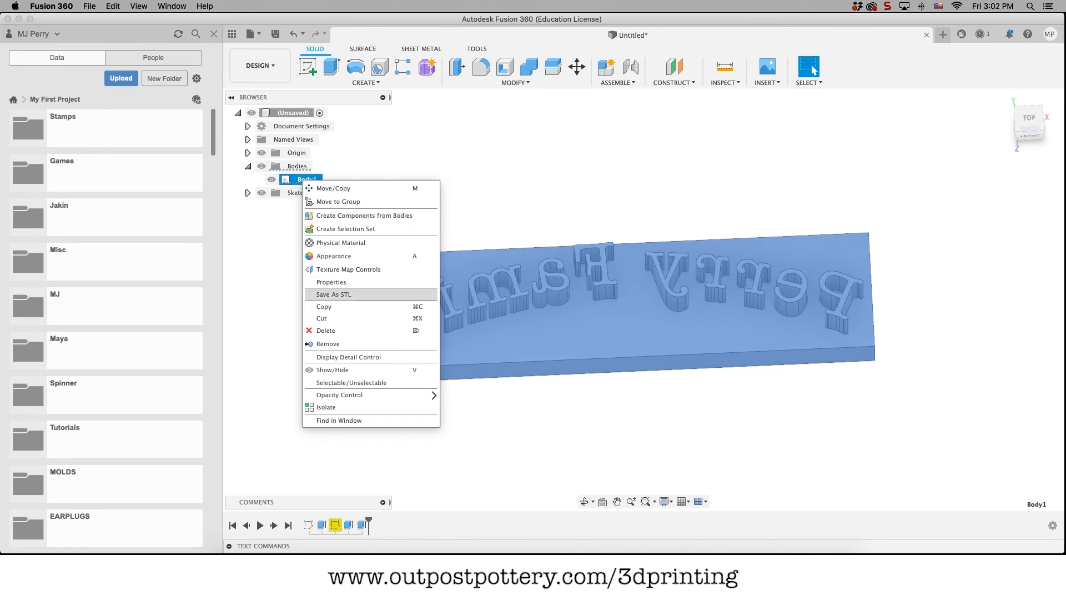
left_click(334, 293)
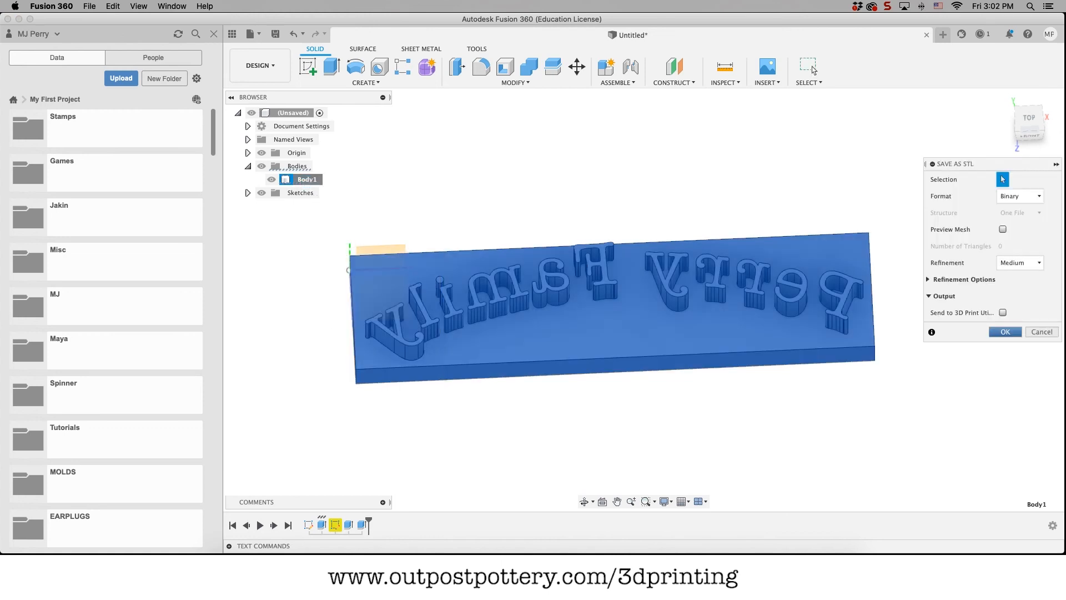
left_click(1004, 332)
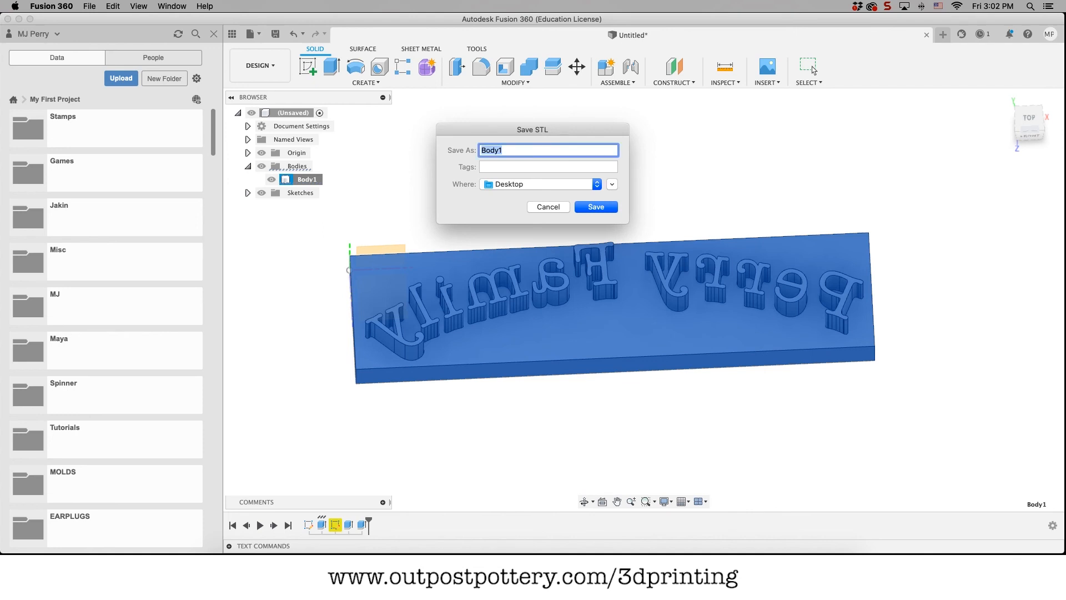
type("Perry Famiy")
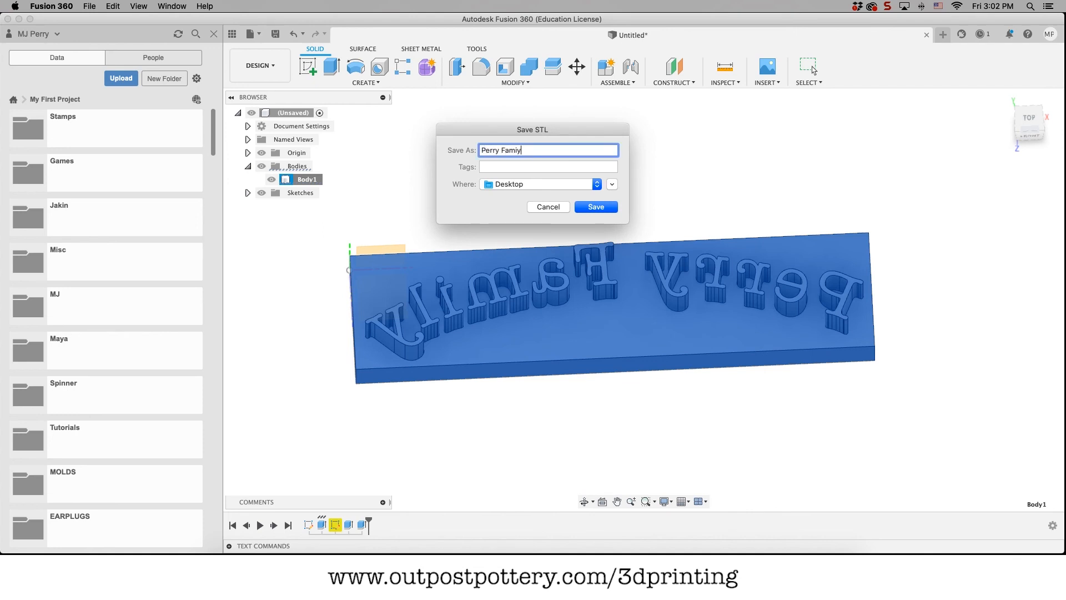
left_click(595, 207)
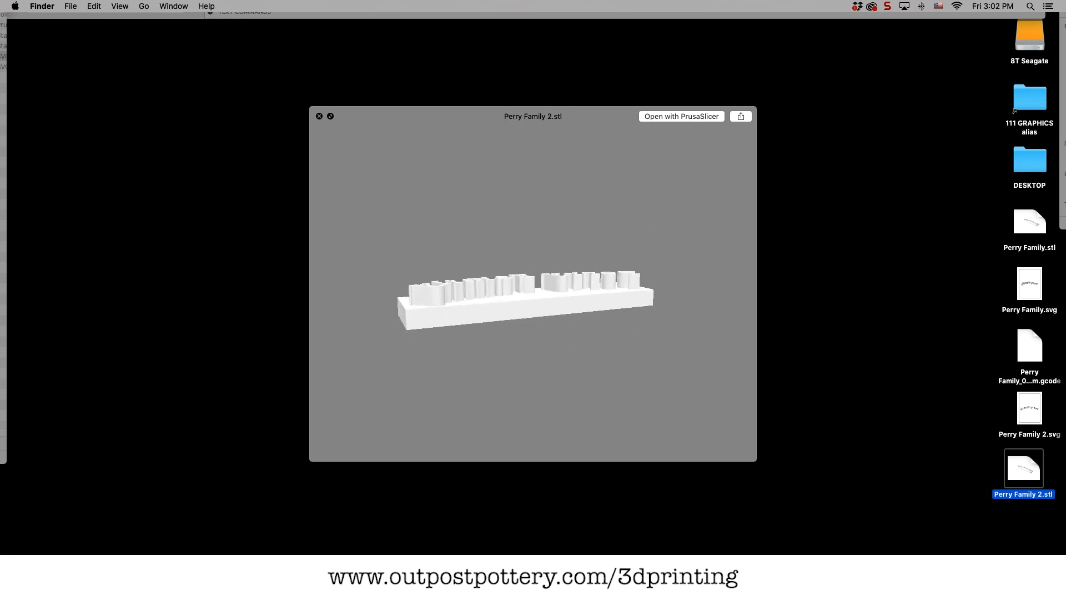
- Close the Quick Look preview of Perry Family 2.stl on the desktop
left_click(319, 115)
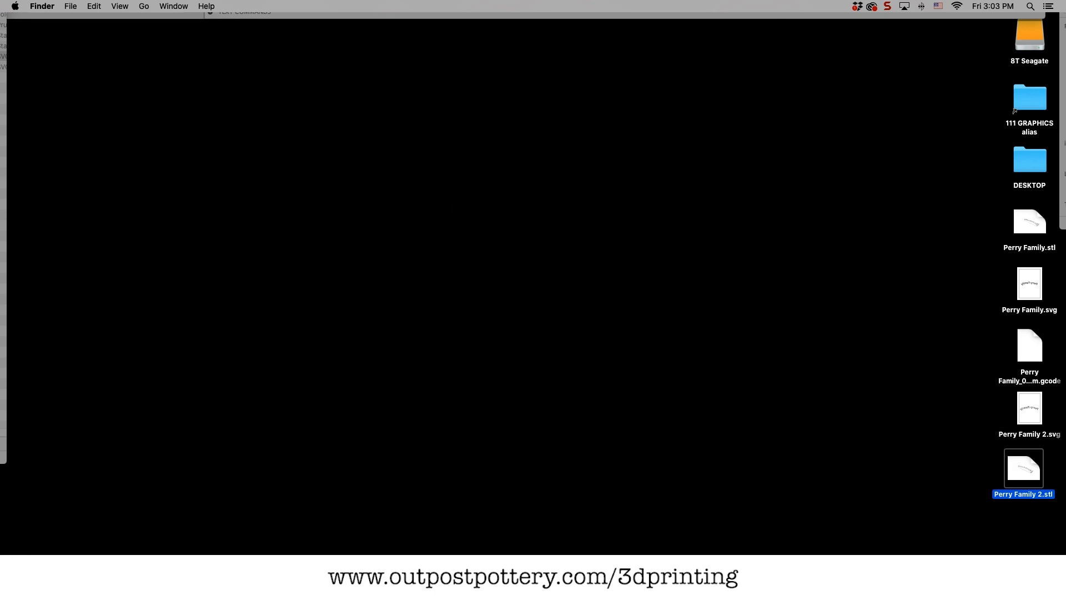